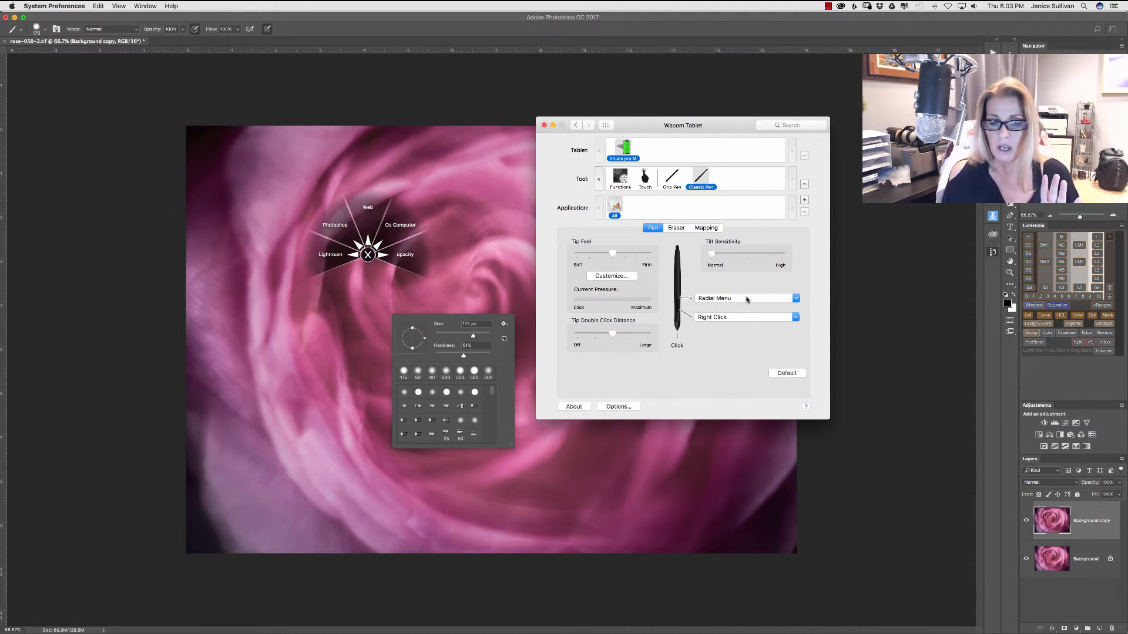
Open the Classic Pen upper switch's Radial Menu dropdown to review its functions
left_click(795, 298)
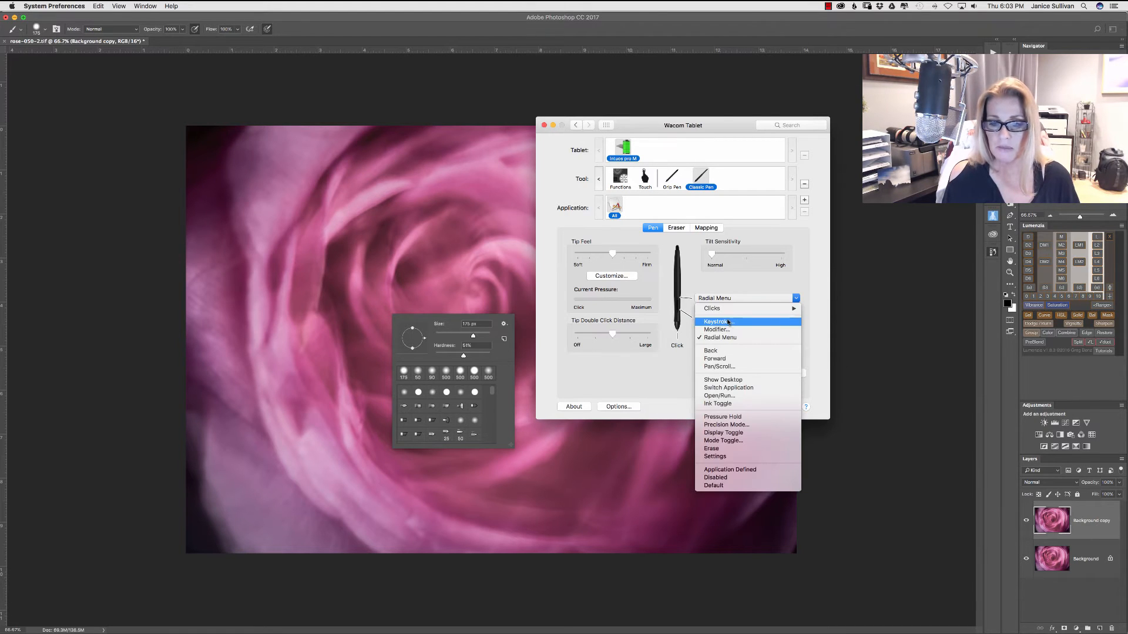
left_click(717, 321)
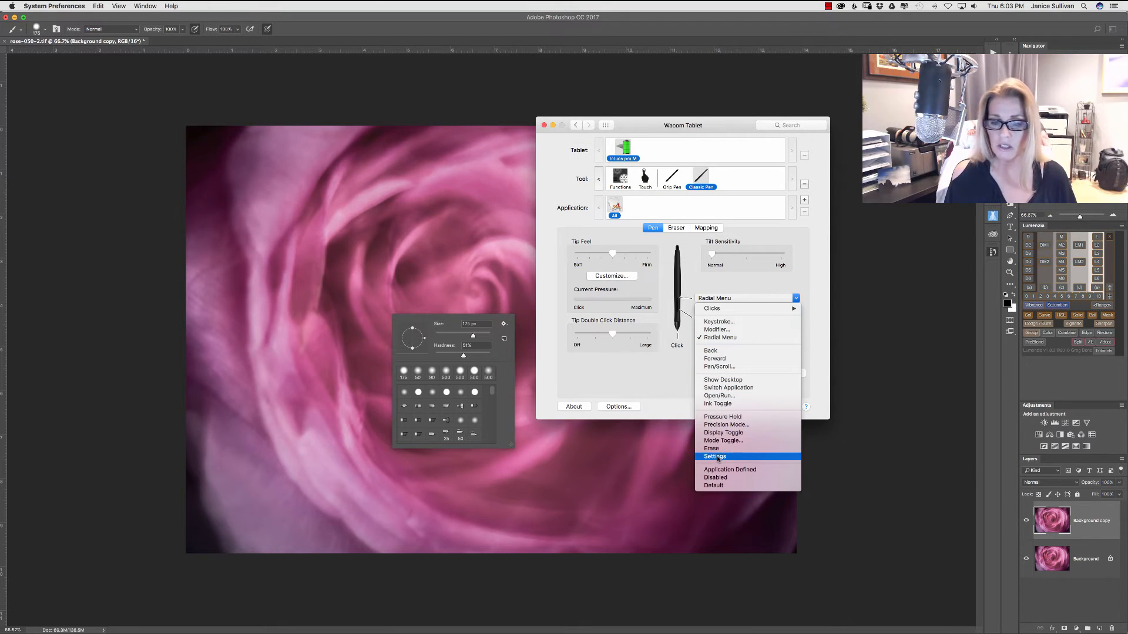
mouse_move(717, 322)
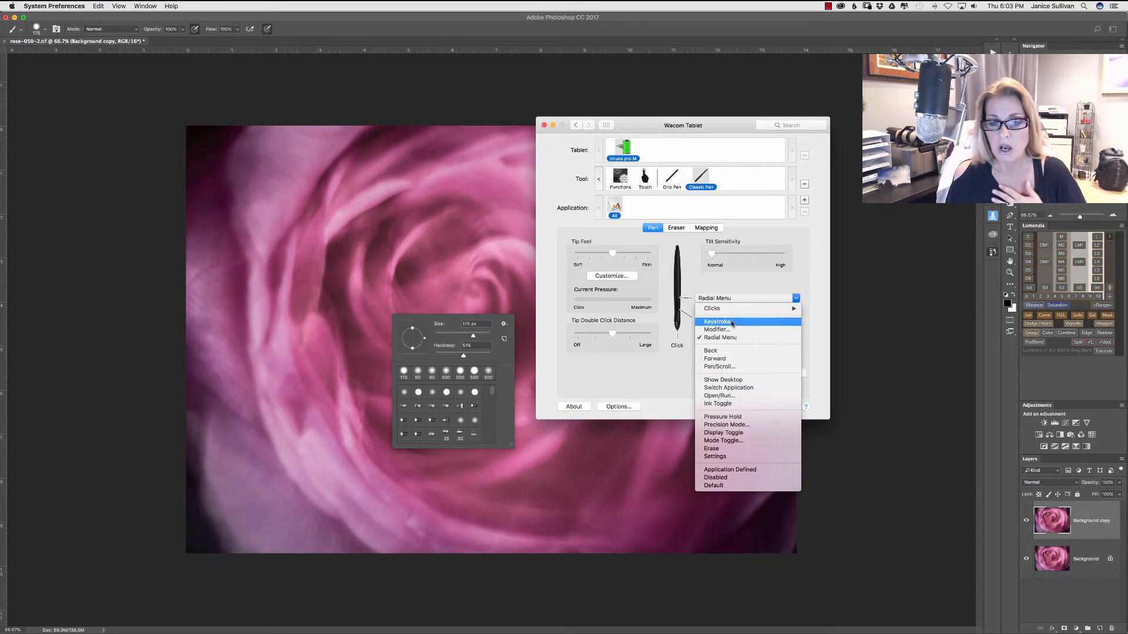
Assign the upper pen button the Option-Command-Z keystroke
left_click(717, 321)
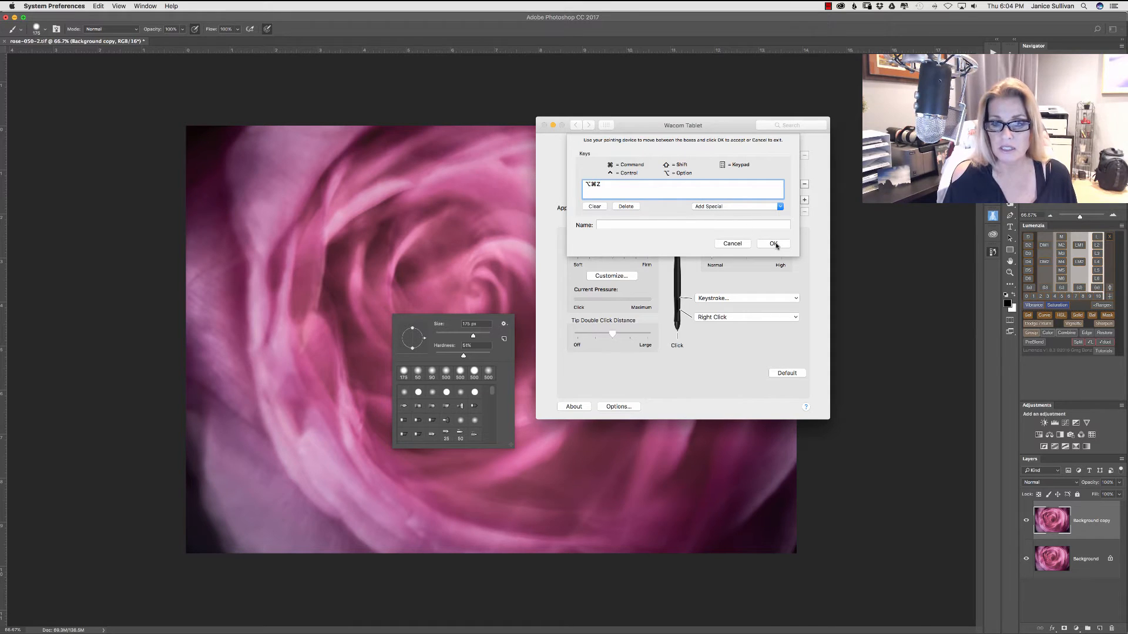
left_click(773, 243)
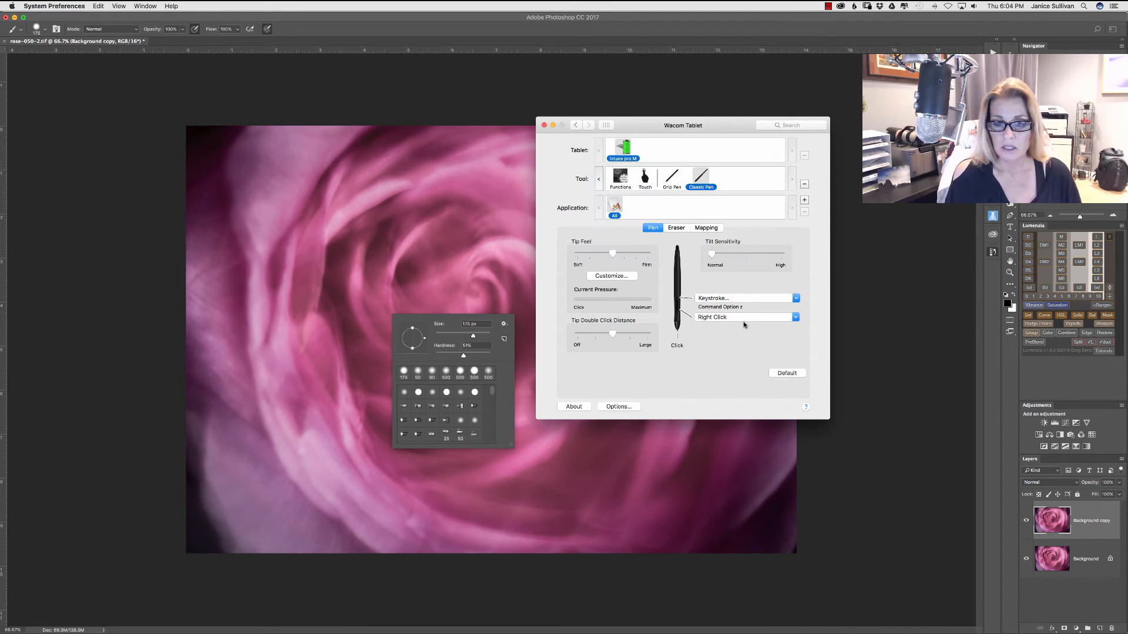